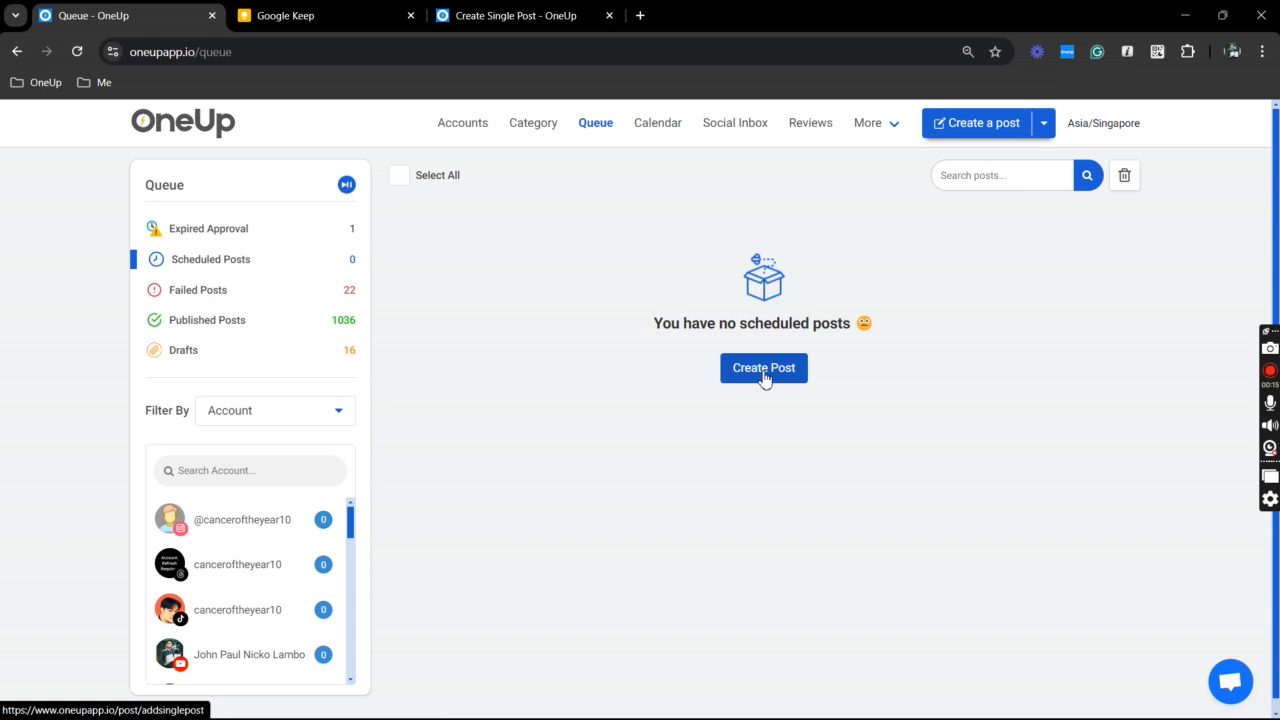
Step: Create a new post and assign it to Category 1
left_click(763, 367)
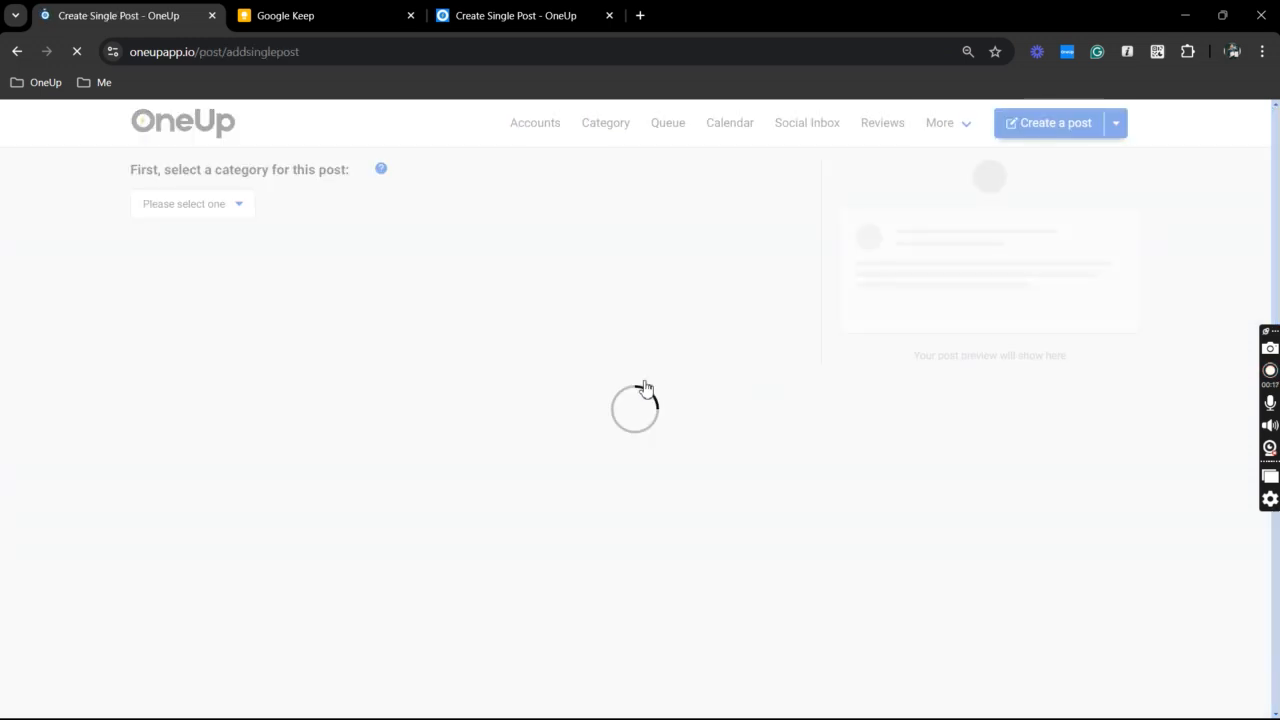
left_click(191, 203)
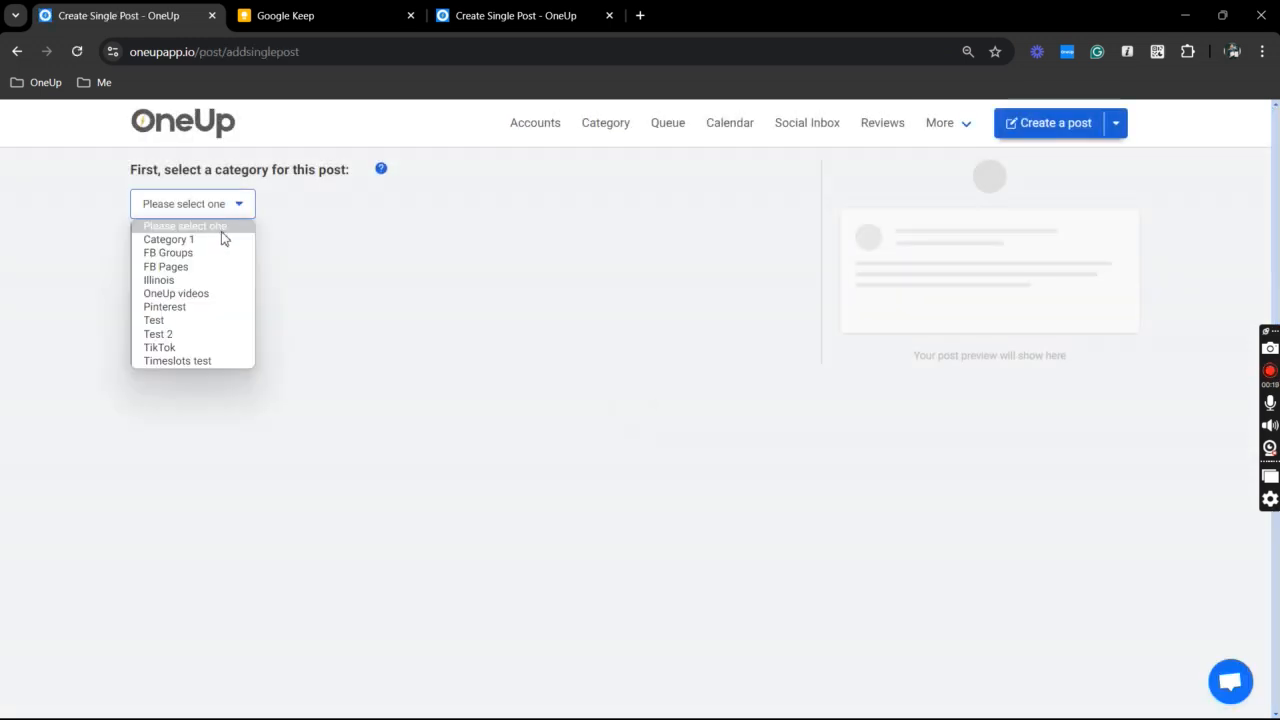
left_click(168, 239)
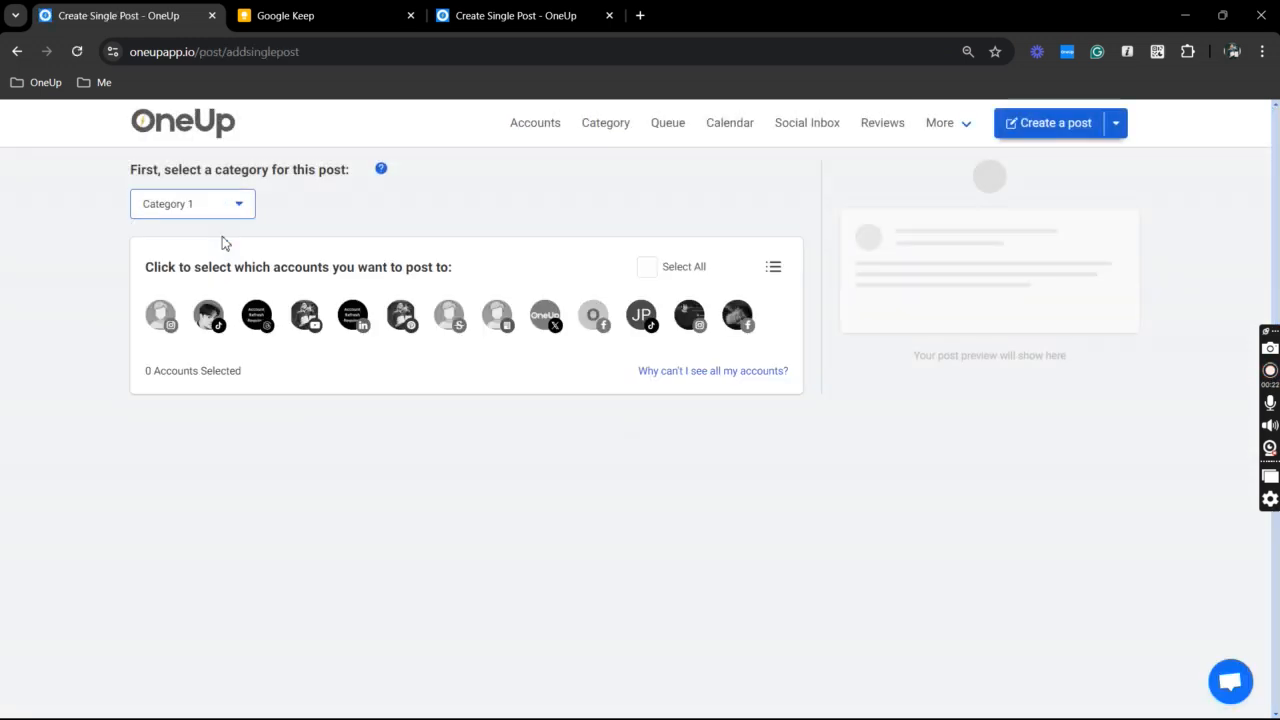
mouse_move(593, 315)
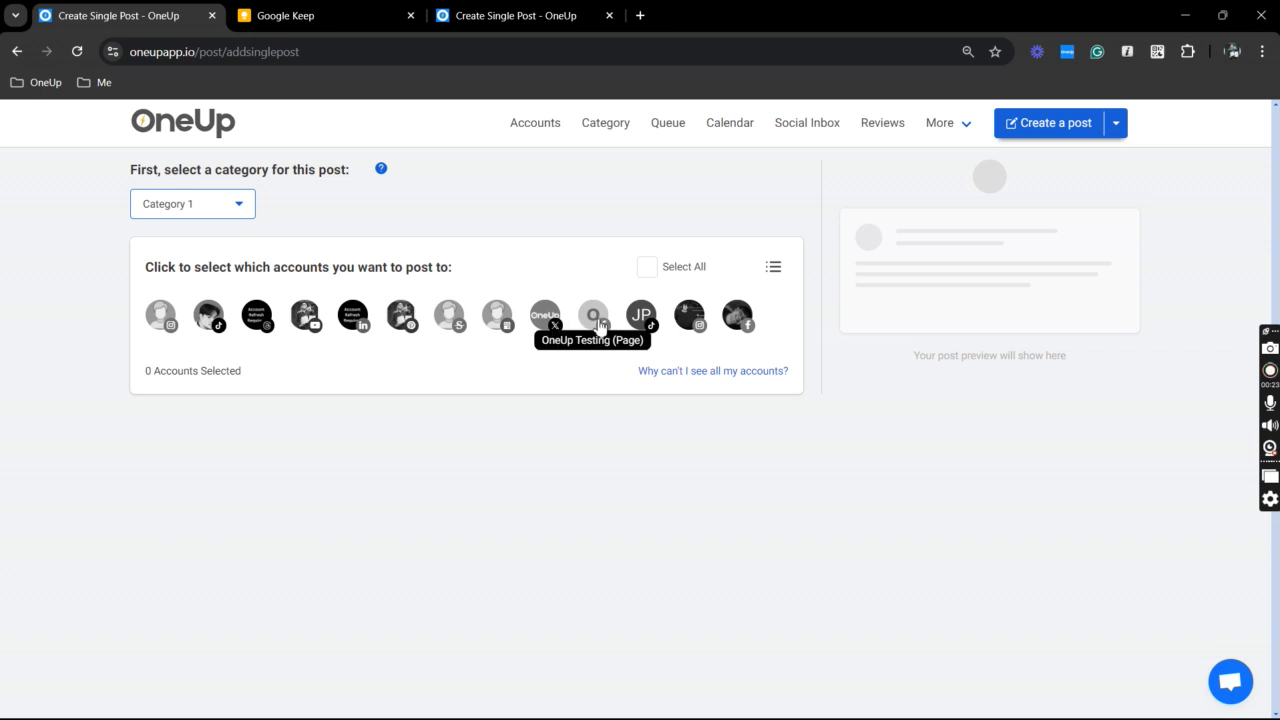
Step: Select the OneUp Testing Facebook Page and write 'Test good morning' as the description
left_click(593, 315)
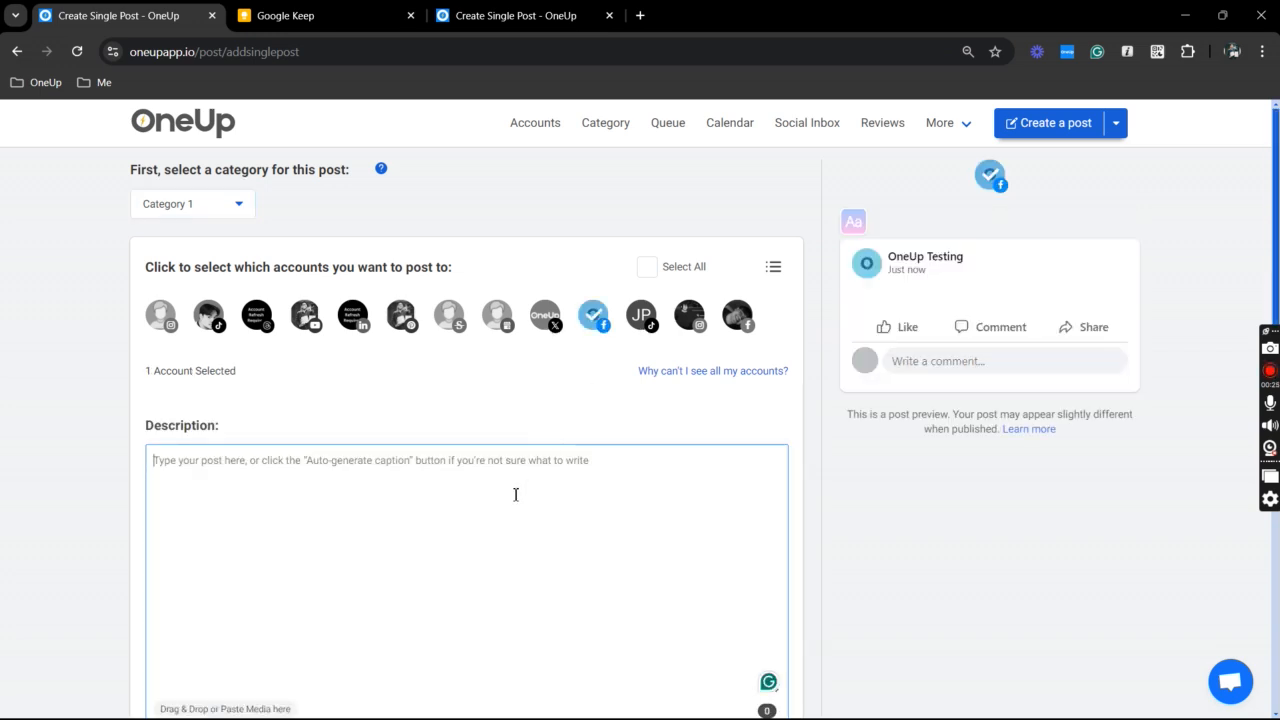
type("Test good morning")
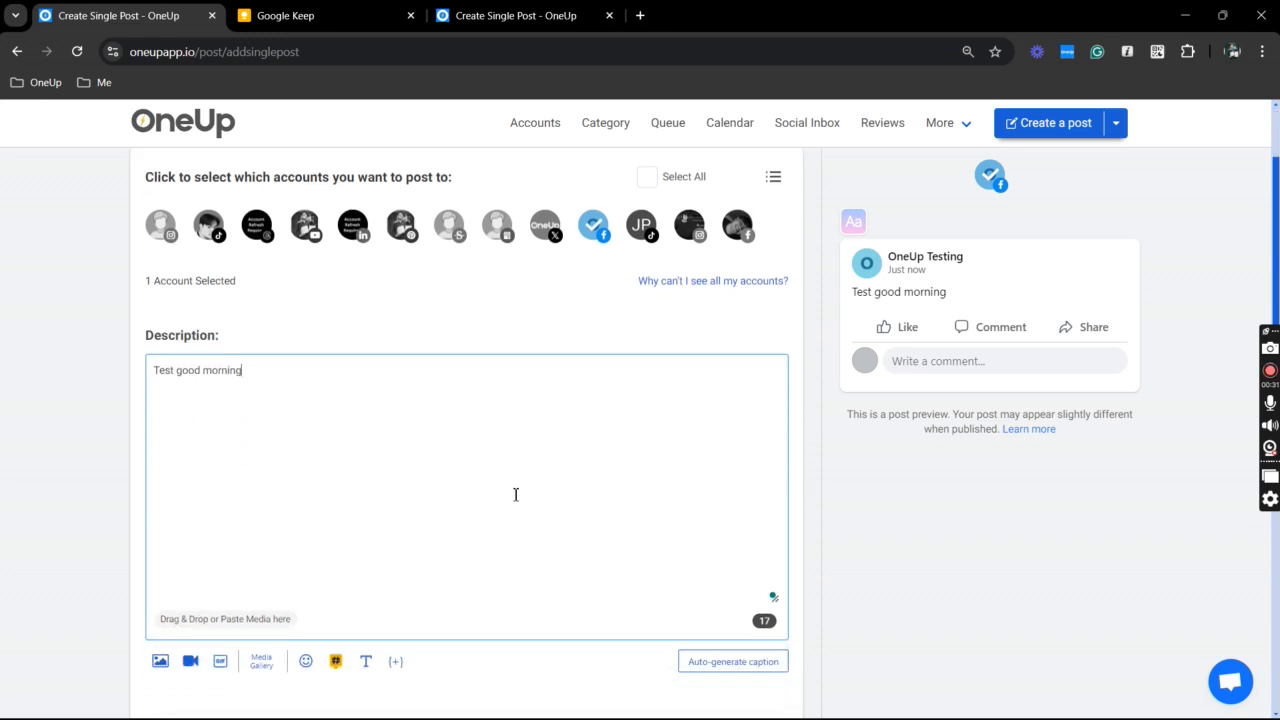
scroll("down", 3)
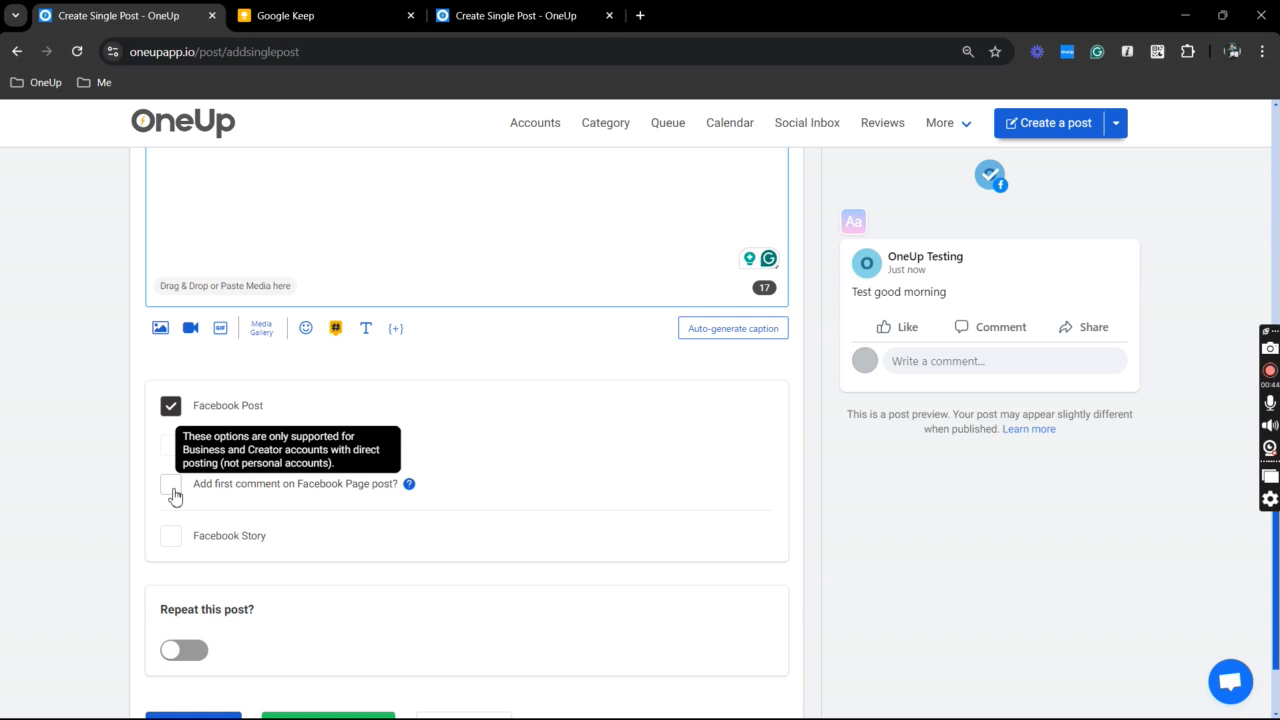
Step: Enable the first comment on the Facebook Page post, filling in the saved hashtags
left_click(170, 484)
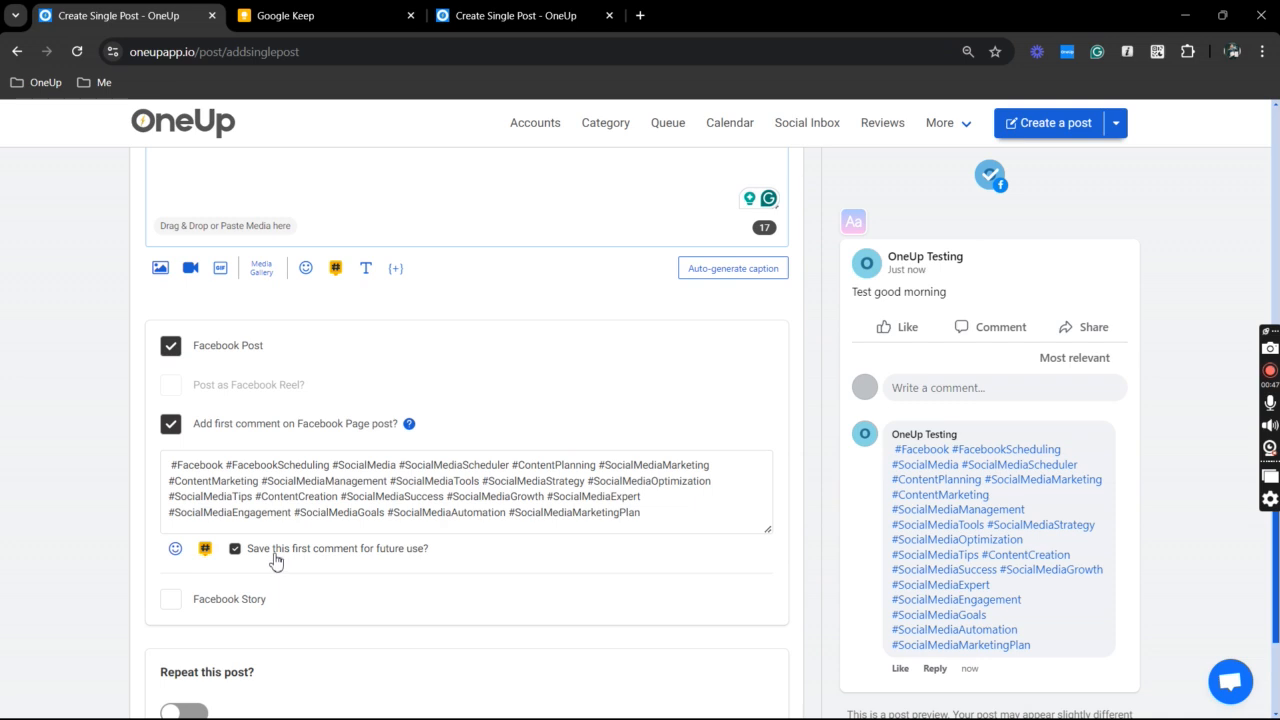
mouse_move(307, 561)
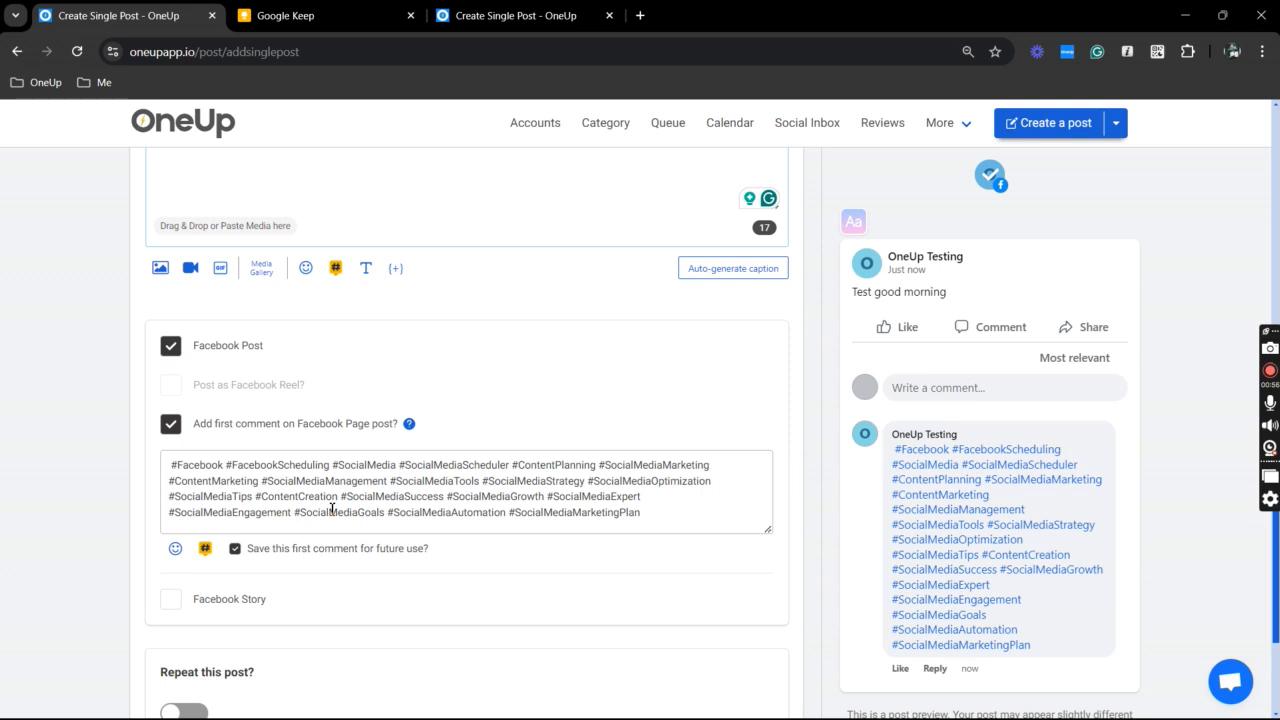
scroll("down", 3)
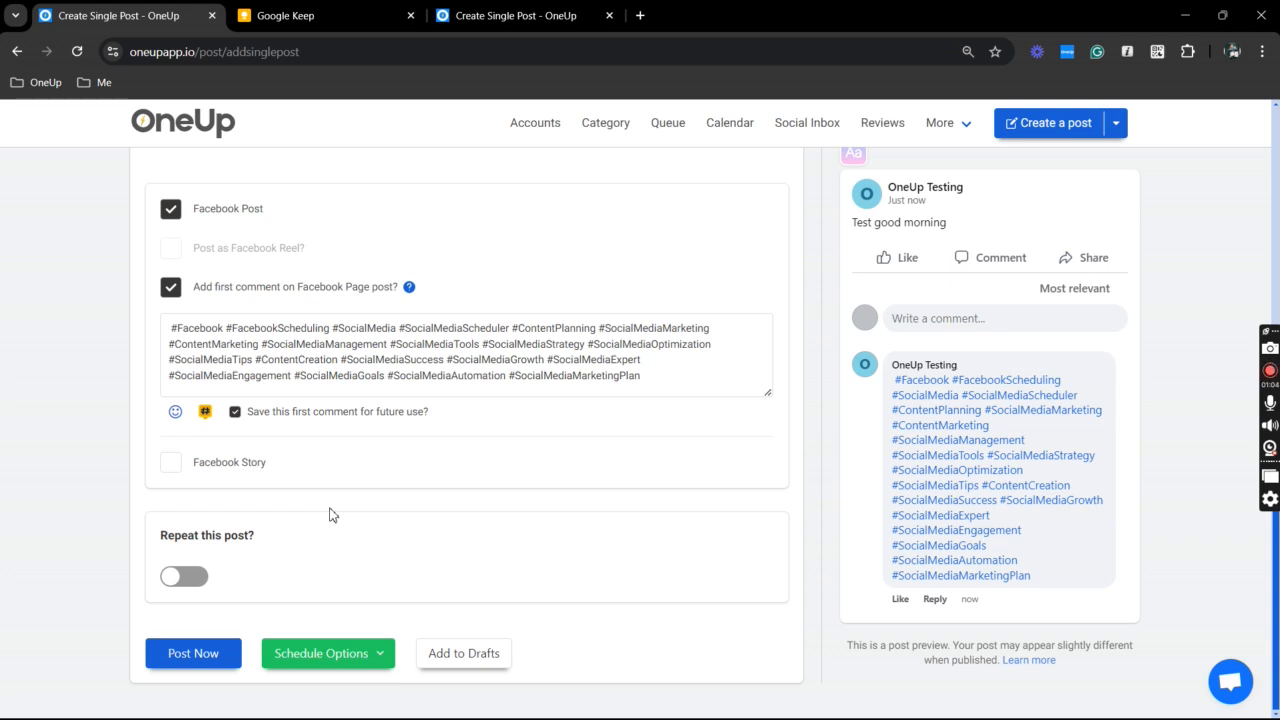
Step: Choose 'Choose date & time' from Schedule Options to show the calendar picker
left_click(327, 653)
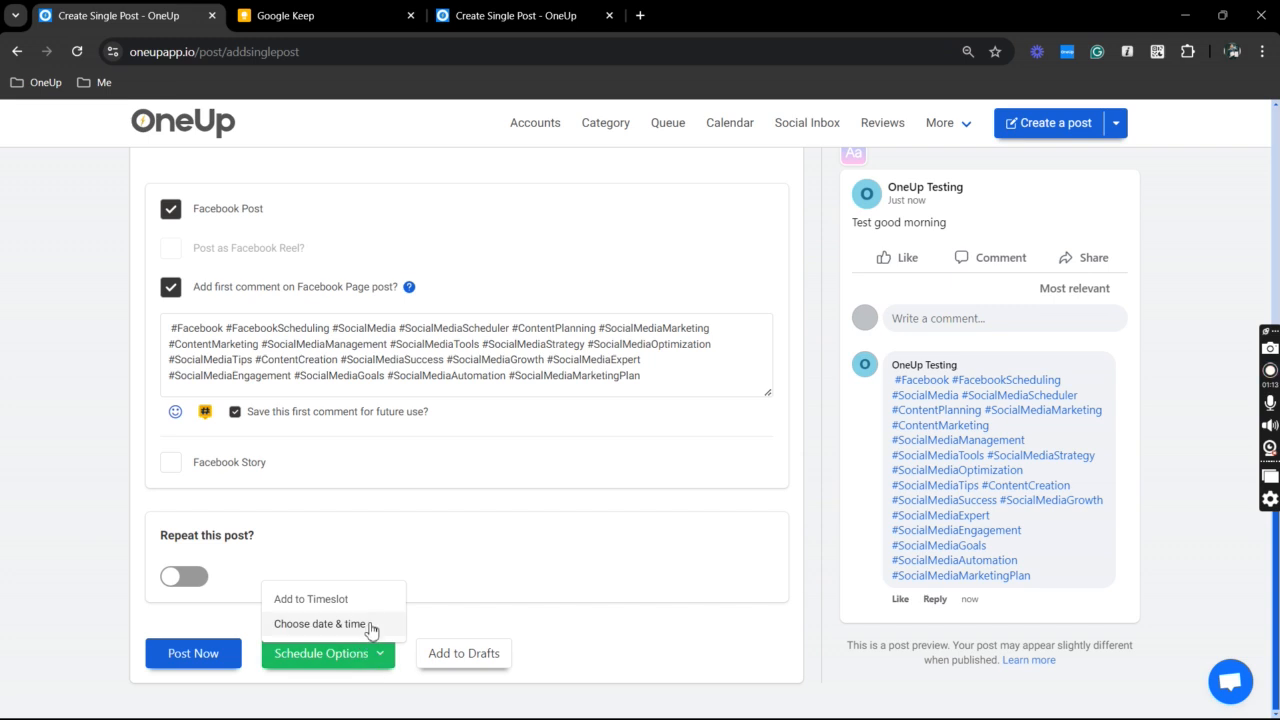
left_click(320, 623)
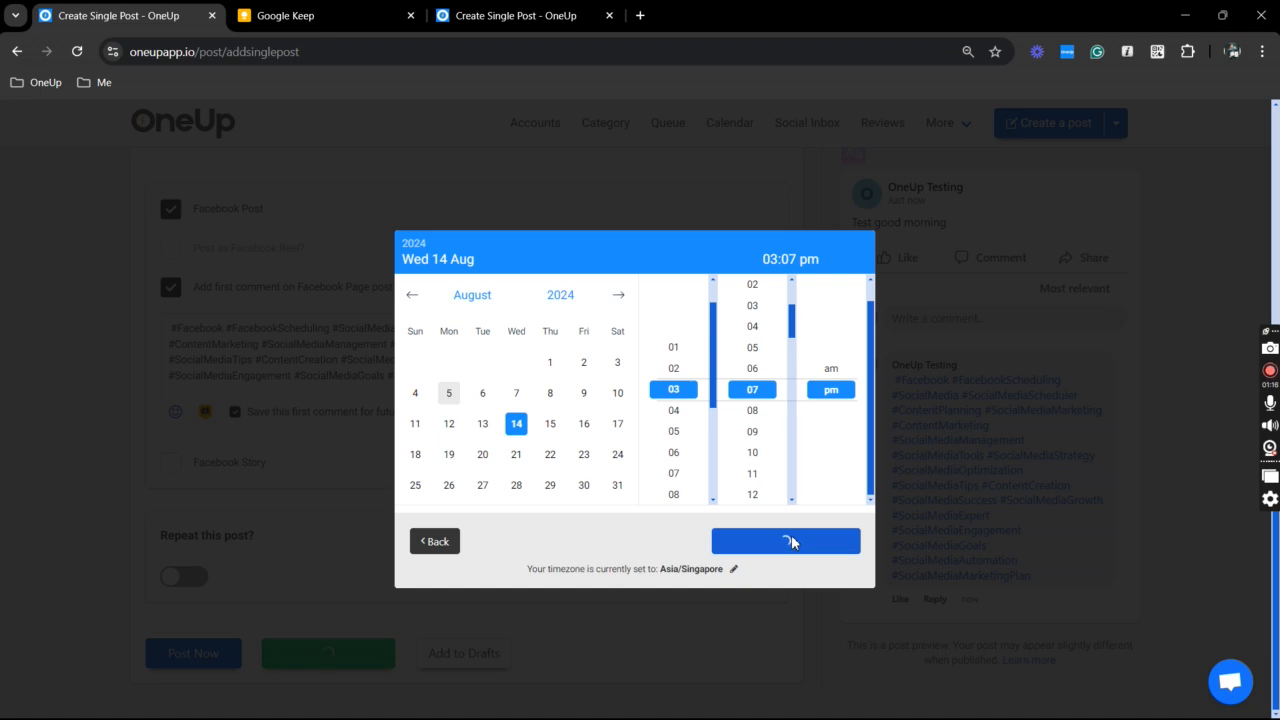
Step: Confirm Wed 14 Aug 2024 at 03:07 pm to submit the scheduled post
left_click(785, 541)
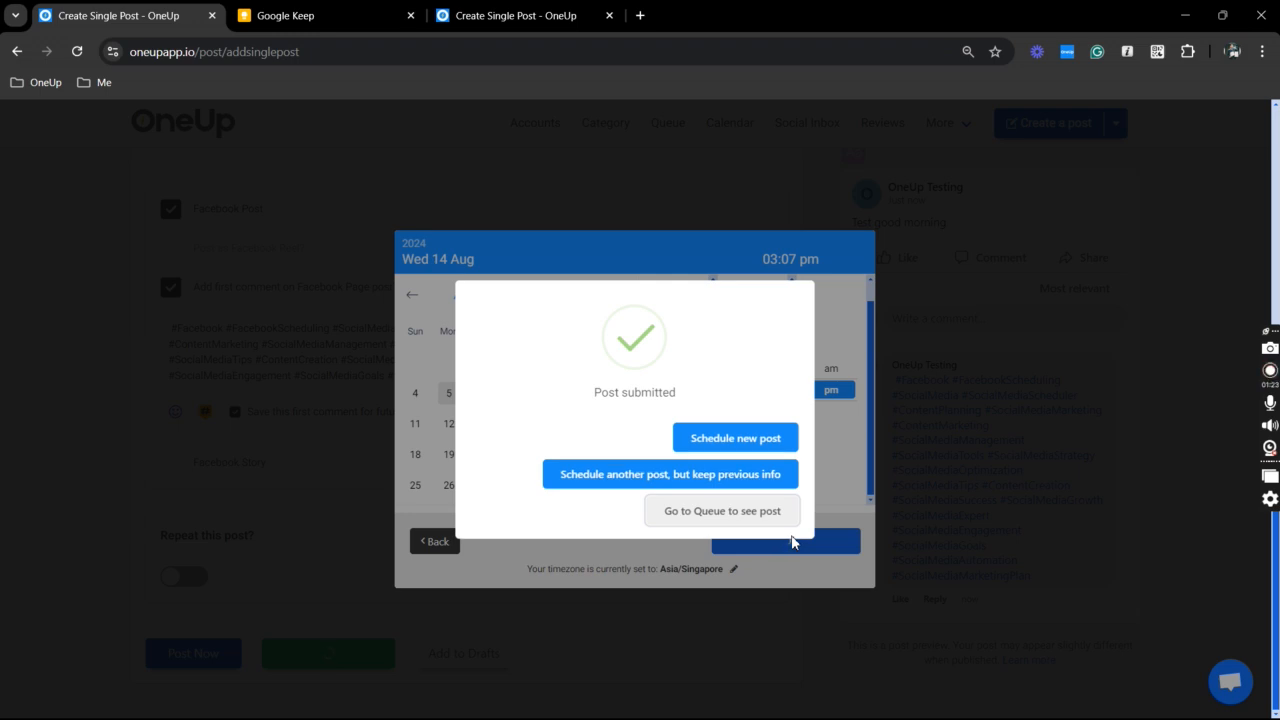
mouse_move(845, 528)
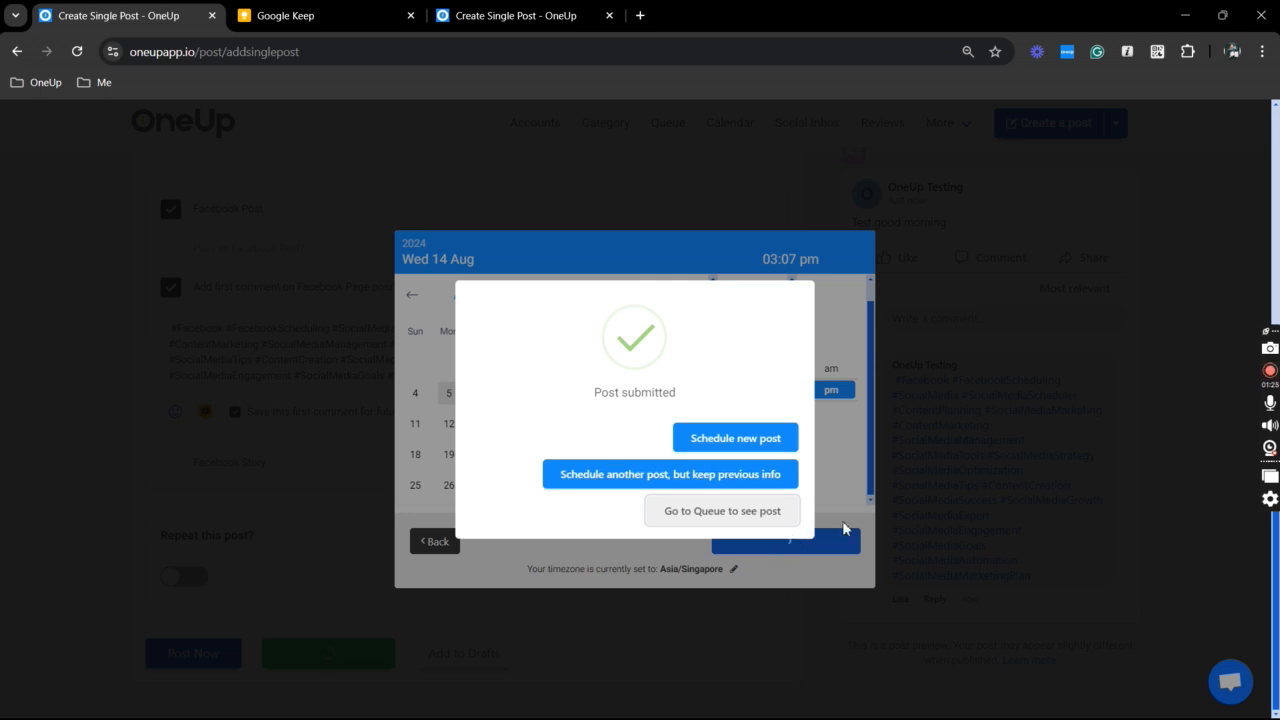